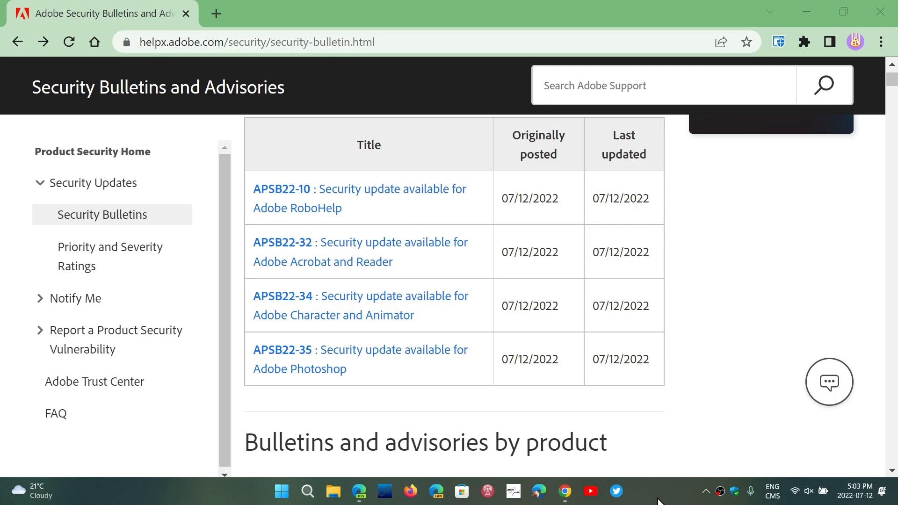
pyautogui.moveTo(655, 496)
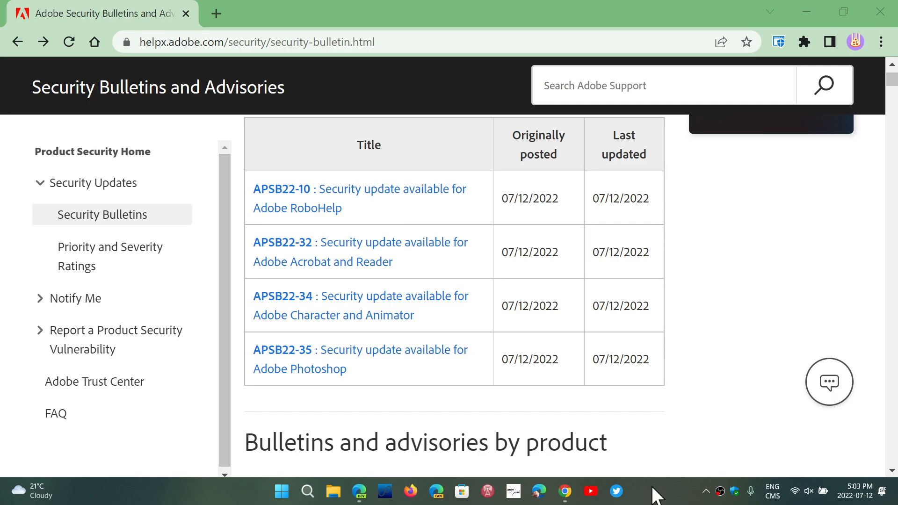